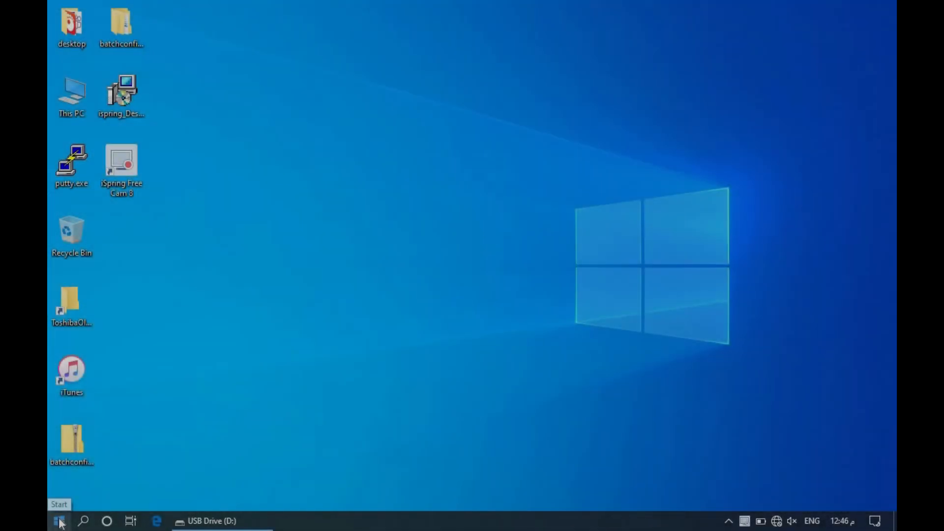
Launch a Command Prompt window via the Start menu's Run dialog with cmd.
{"action": "right_click", "coordinate": [59, 521]}
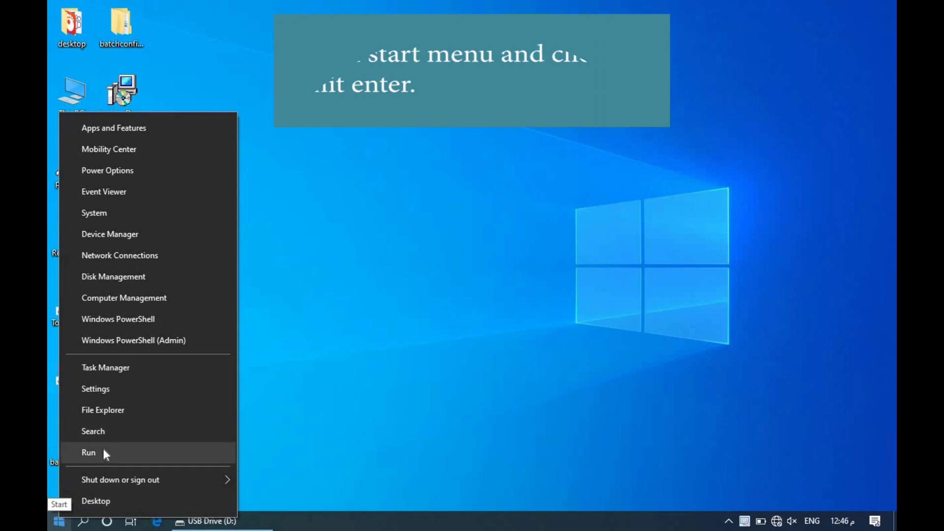
{"action": "left_click", "coordinate": [88, 452]}
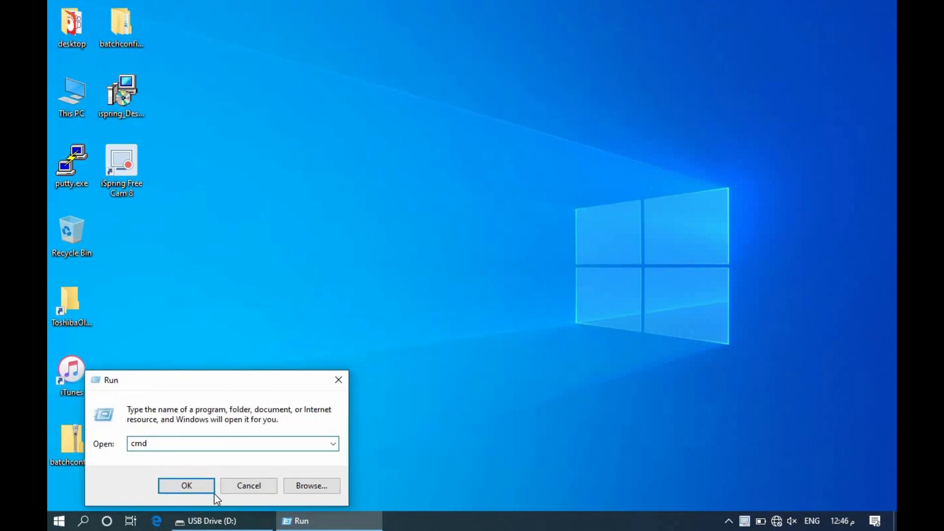
{"action": "left_click", "coordinate": [186, 485]}
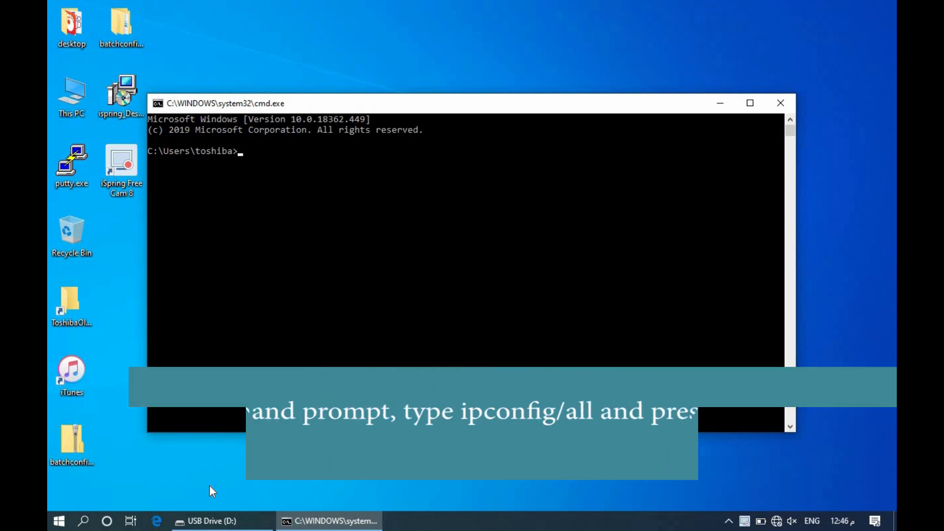
Run ipconfig /all and locate the Ethernet adapter's Default Gateway 192.168.8.1.
{"action": "type", "text": "ipconfig"}
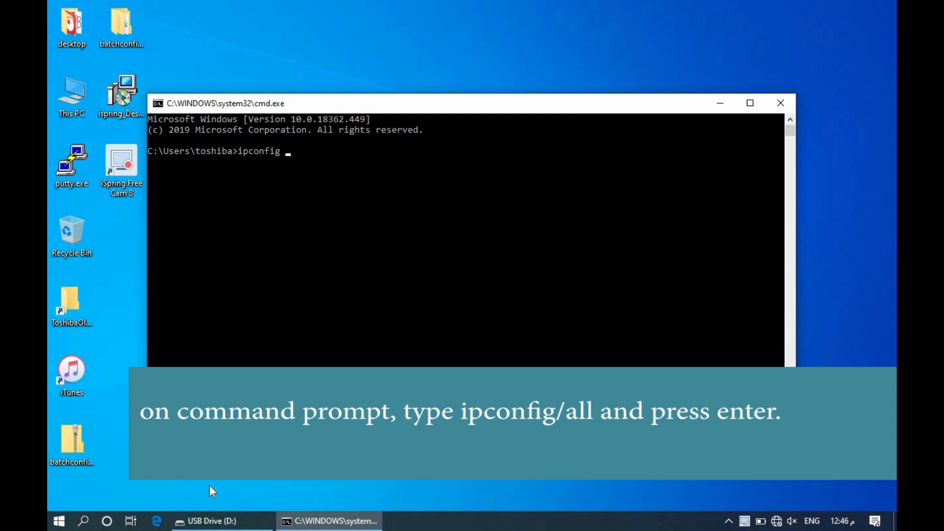
{"action": "type", "text": "/all"}
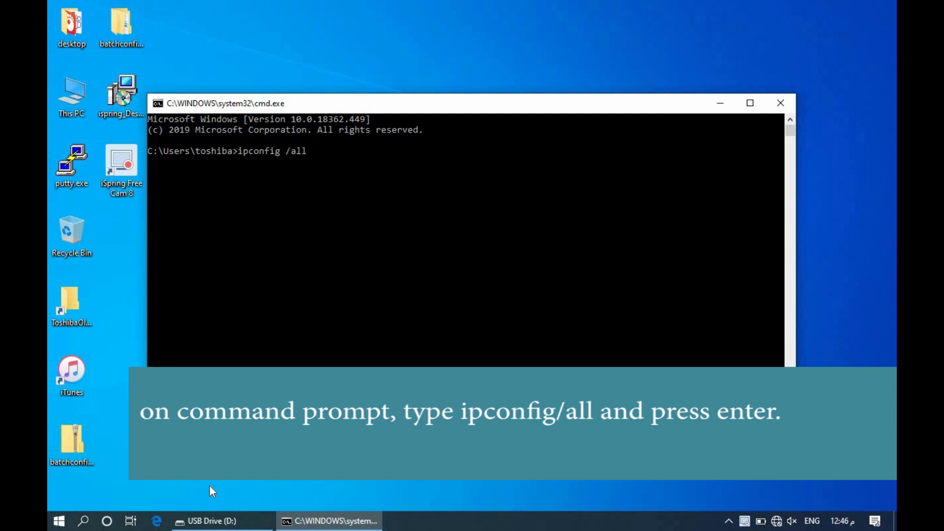
{"action": "key", "text": "enter"}
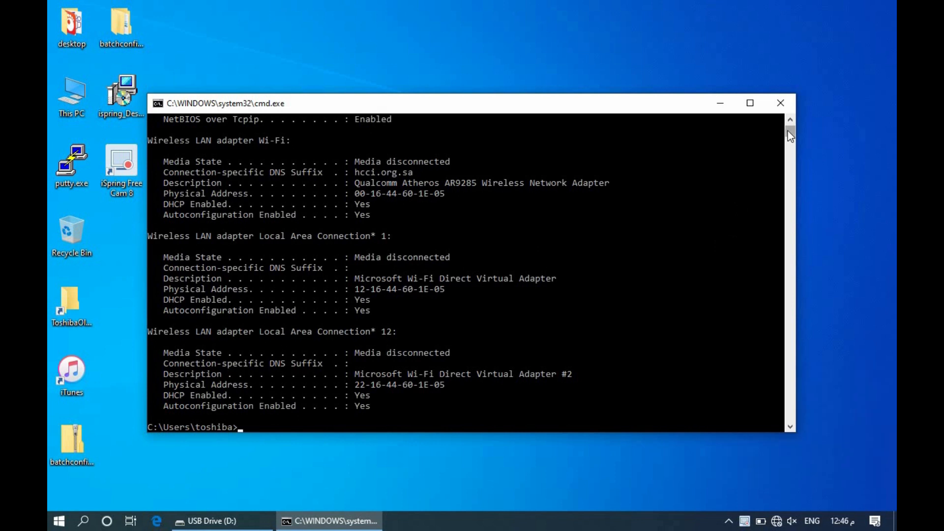
{"action": "scroll", "scroll_direction": "up", "scroll_amount": 3}
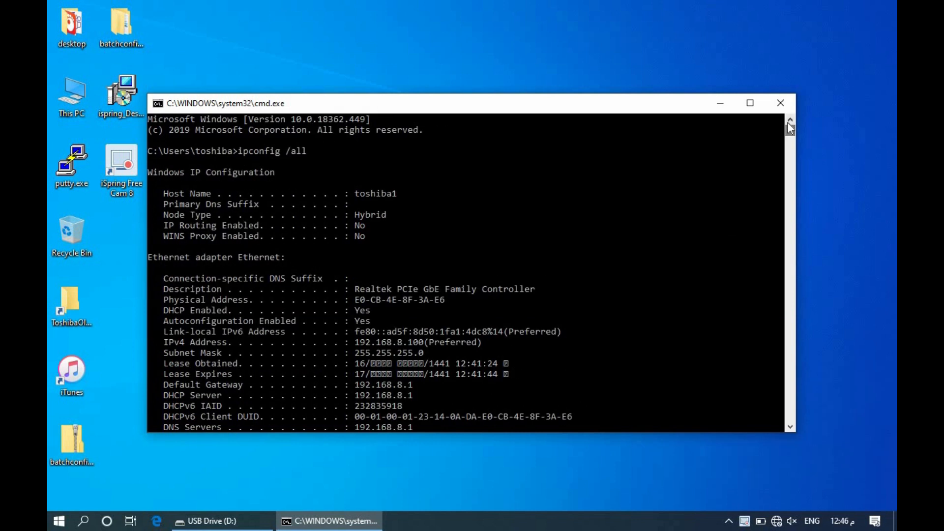
{"action": "mouse_move", "coordinate": [371, 387]}
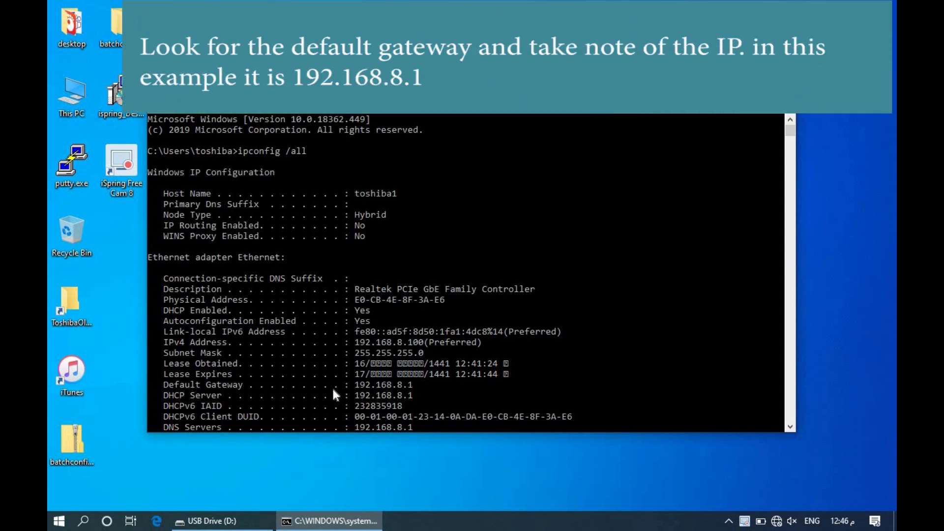
{"action": "mouse_move", "coordinate": [391, 395]}
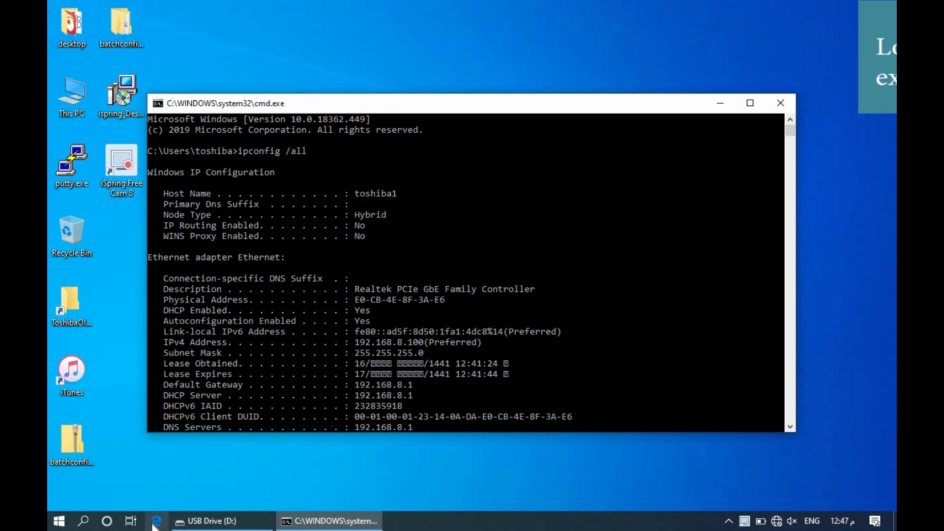
{"action": "mouse_move", "coordinate": [157, 521]}
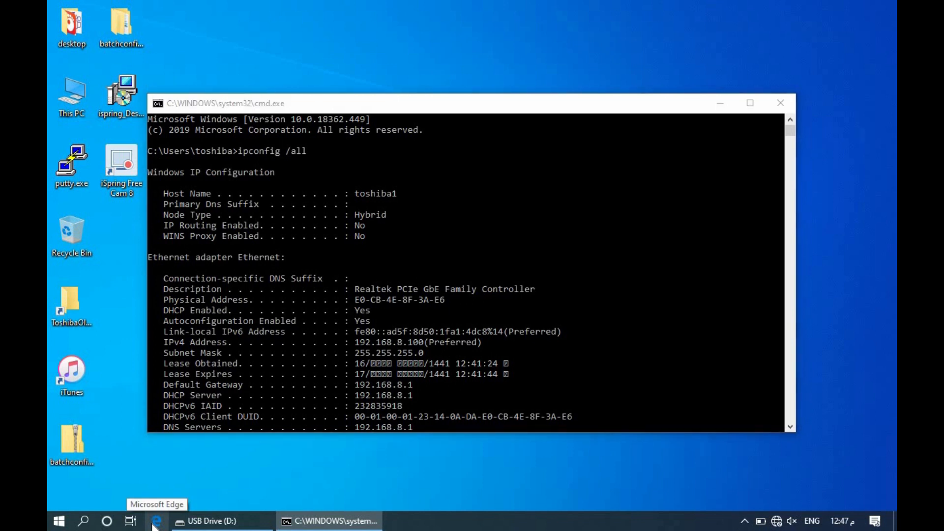
Navigate Microsoft Edge to the router address 192.168.8.1.
{"action": "left_click", "coordinate": [156, 521]}
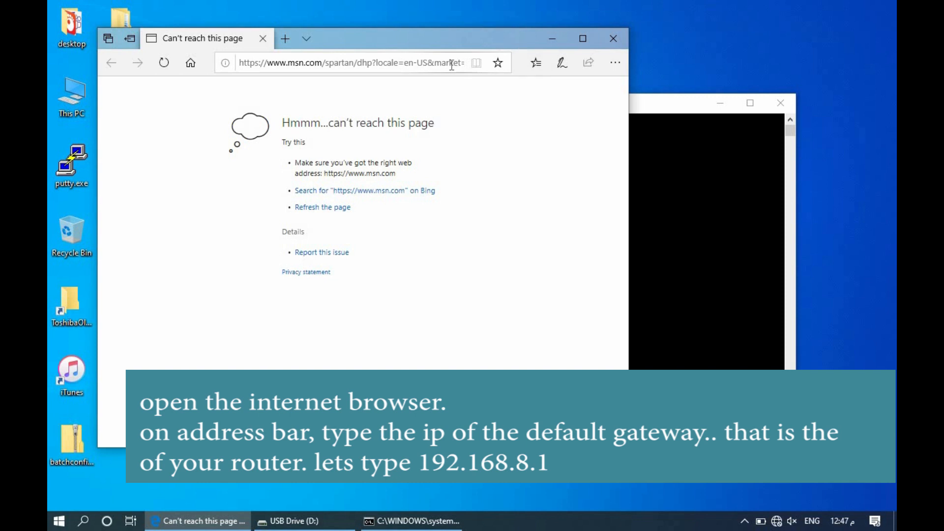
{"action": "type", "text": "192.168.8.1/html/quicksetup.html"}
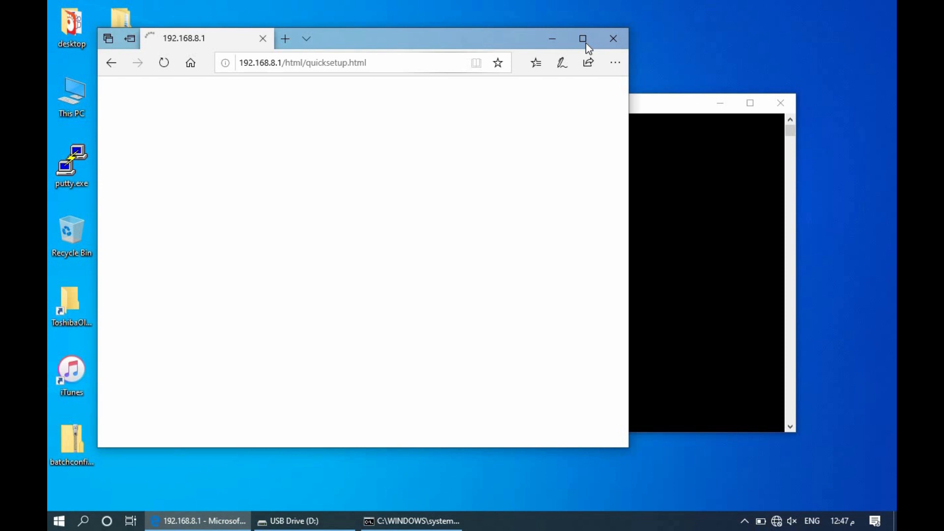
{"action": "mouse_move", "coordinate": [348, 30]}
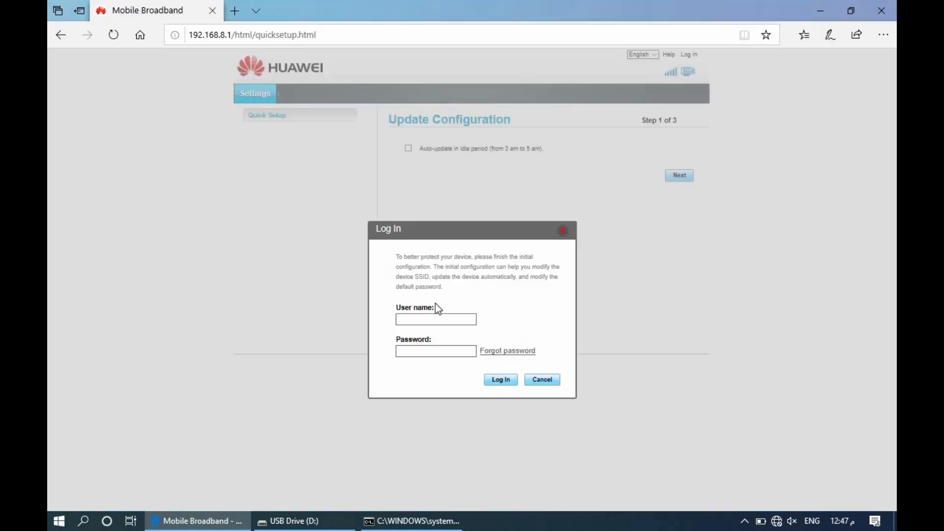
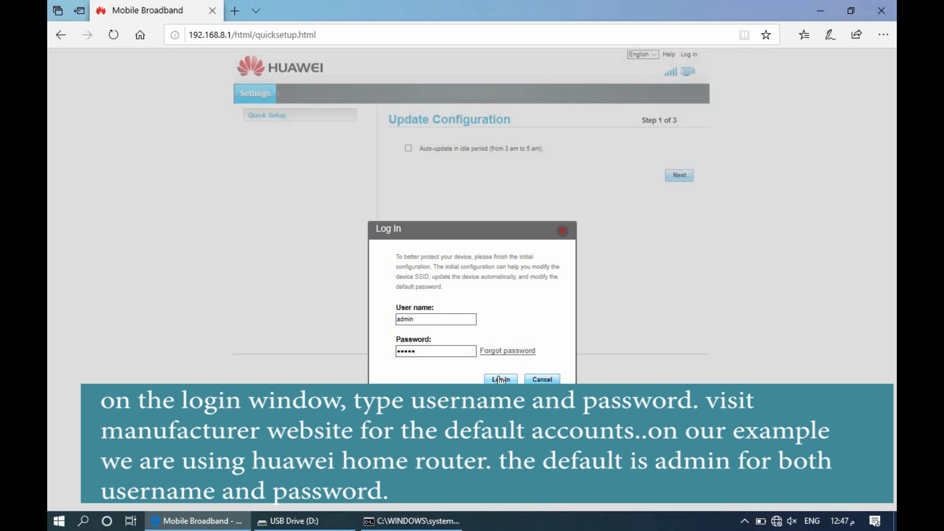
{"action": "left_click", "coordinate": [501, 379]}
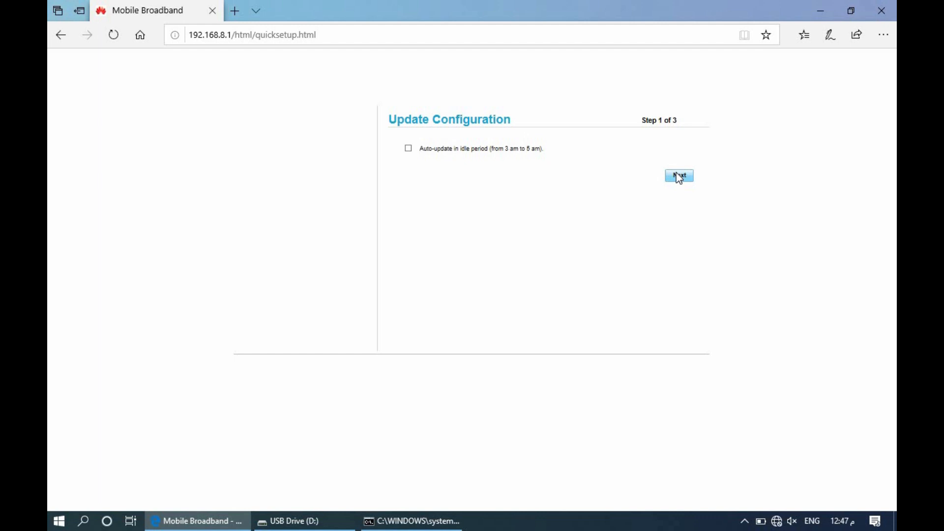
{"action": "mouse_move", "coordinate": [512, 318]}
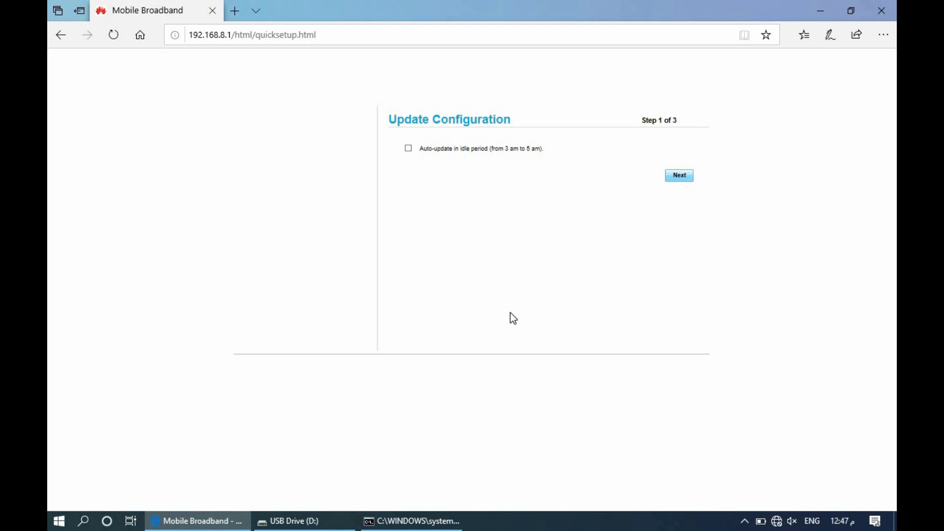
{"action": "mouse_move", "coordinate": [522, 316]}
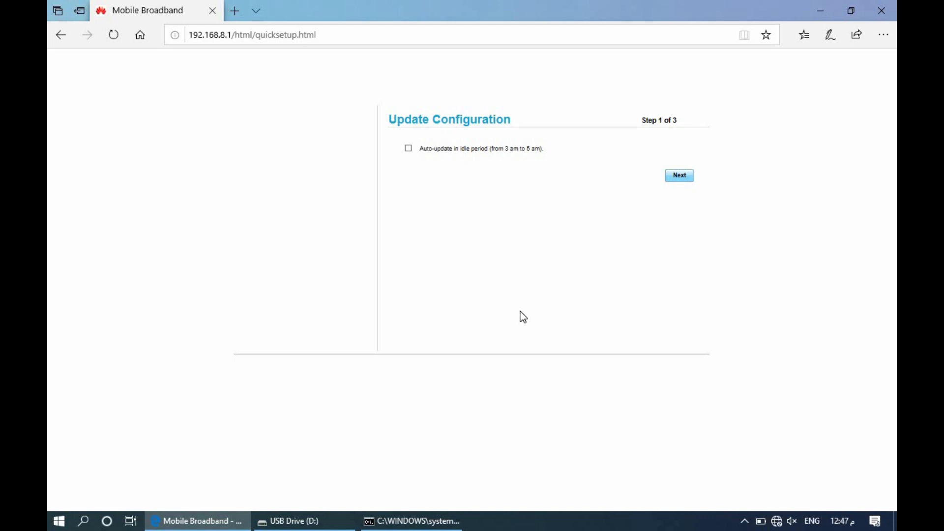
{"action": "left_click", "coordinate": [678, 175]}
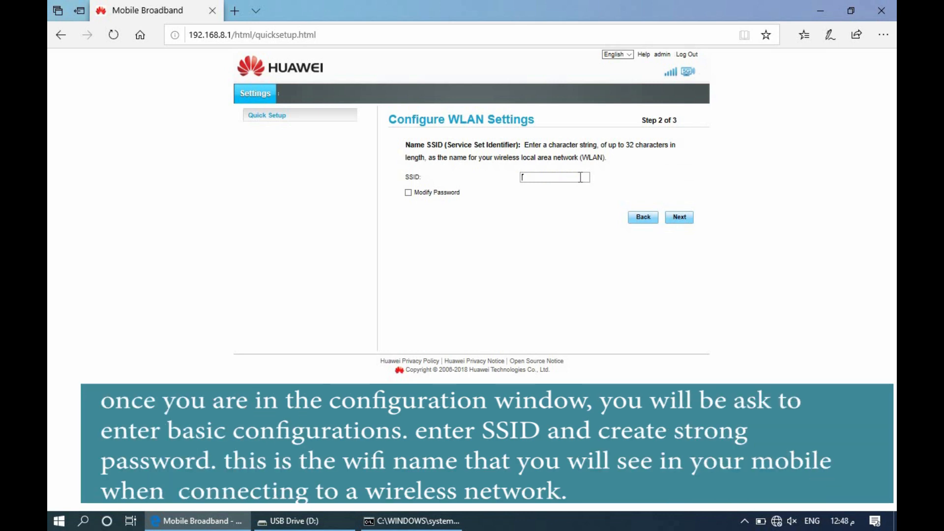
Name the SSID MyWifi, set a new WLAN key with Modify Password enabled, and continue.
{"action": "type", "text": "MyWifi"}
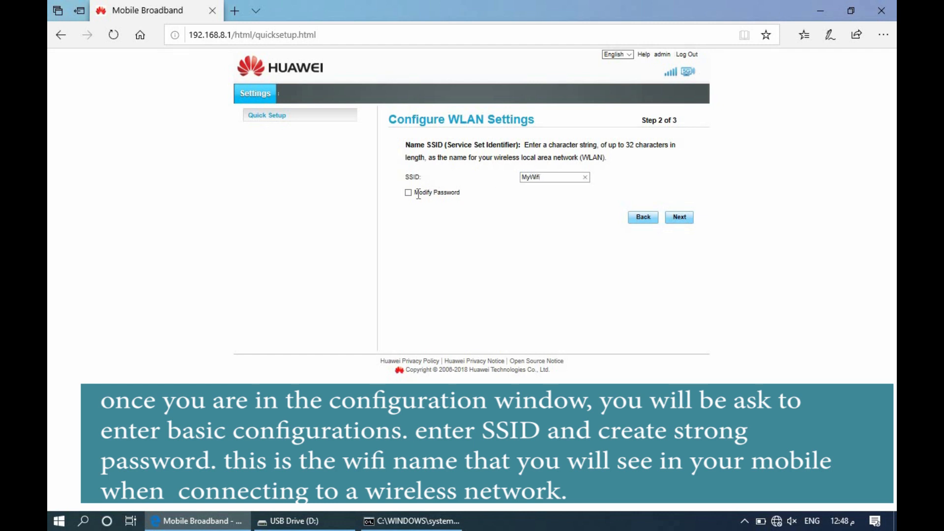
{"action": "left_click", "coordinate": [408, 192]}
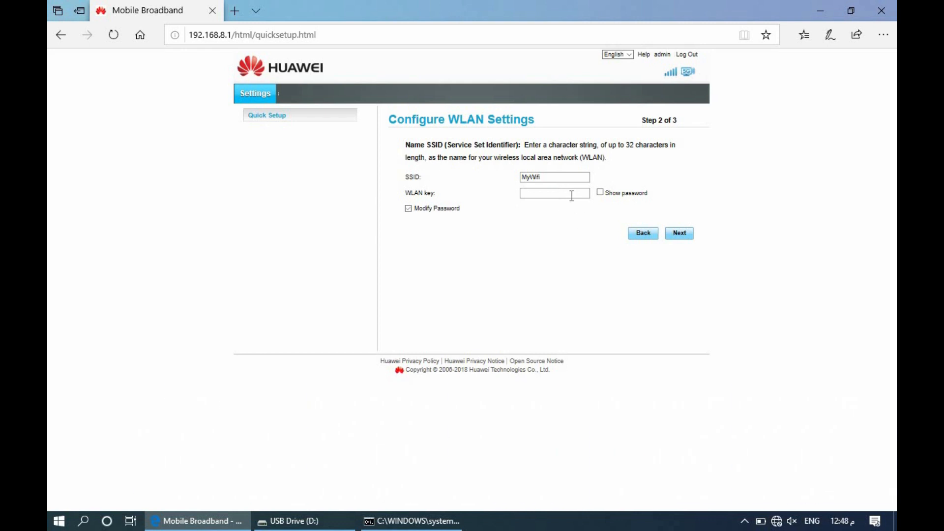
{"action": "type", "text": "•"}
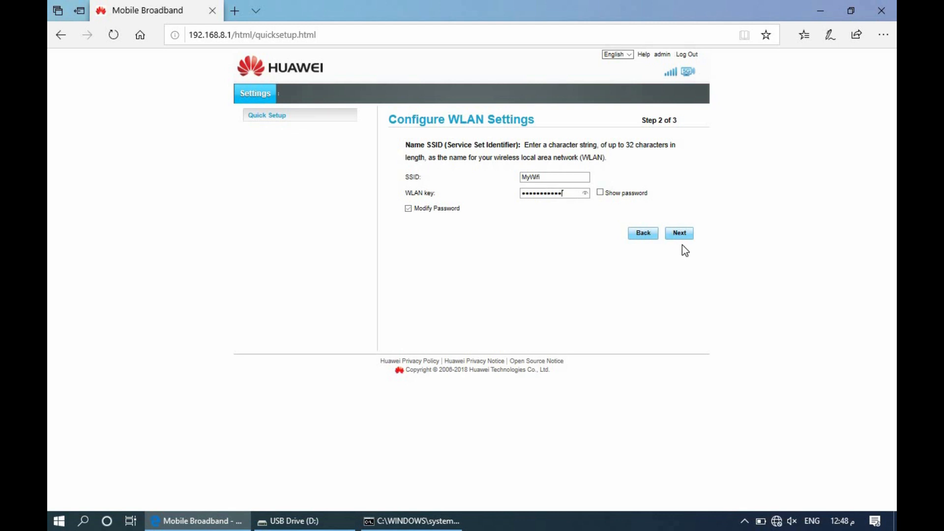
{"action": "left_click", "coordinate": [679, 233]}
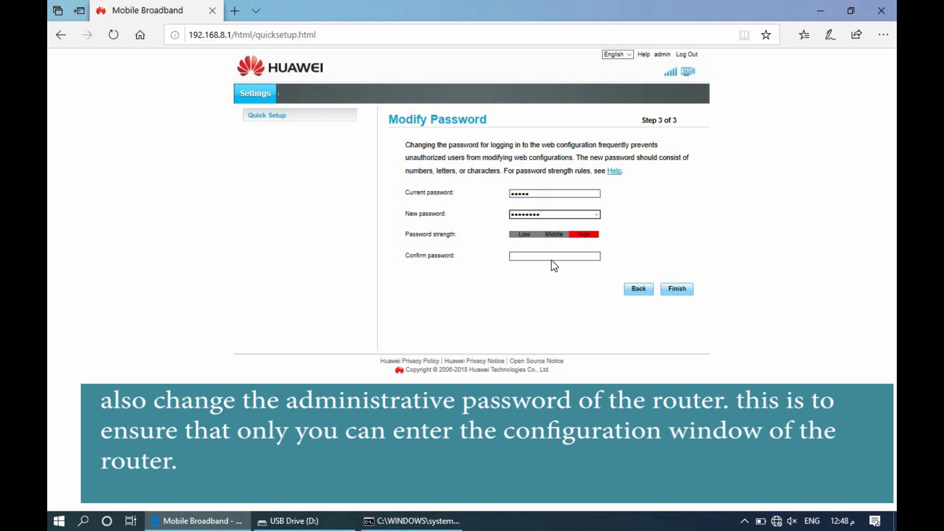
Confirm the new admin password, finish quick setup and dismiss the Success note.
{"action": "left_click", "coordinate": [553, 255]}
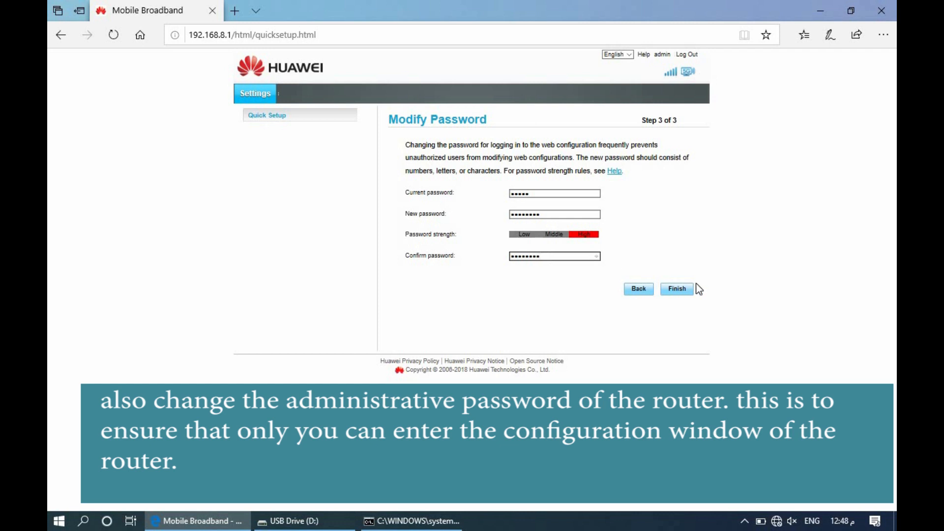
{"action": "left_click", "coordinate": [676, 288]}
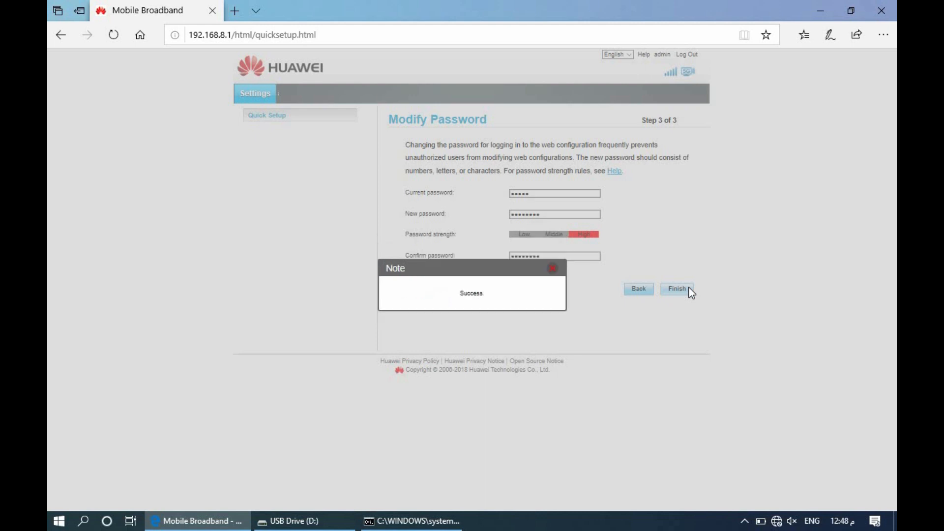
{"action": "left_click", "coordinate": [550, 268]}
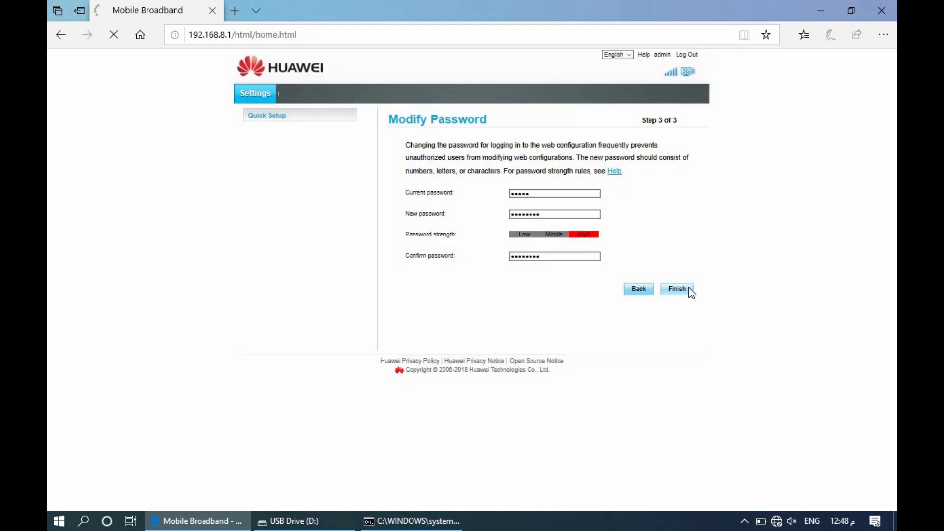
Navigate Settings > WLAN > WLAN Basic Settings to view the MyWifi WPA2-PSK network.
{"action": "left_click", "coordinate": [676, 288]}
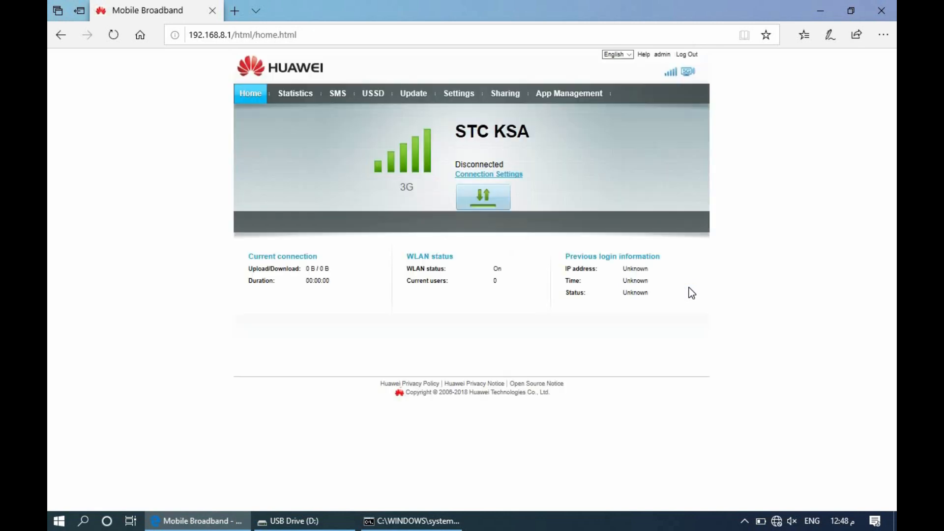
{"action": "mouse_move", "coordinate": [425, 93]}
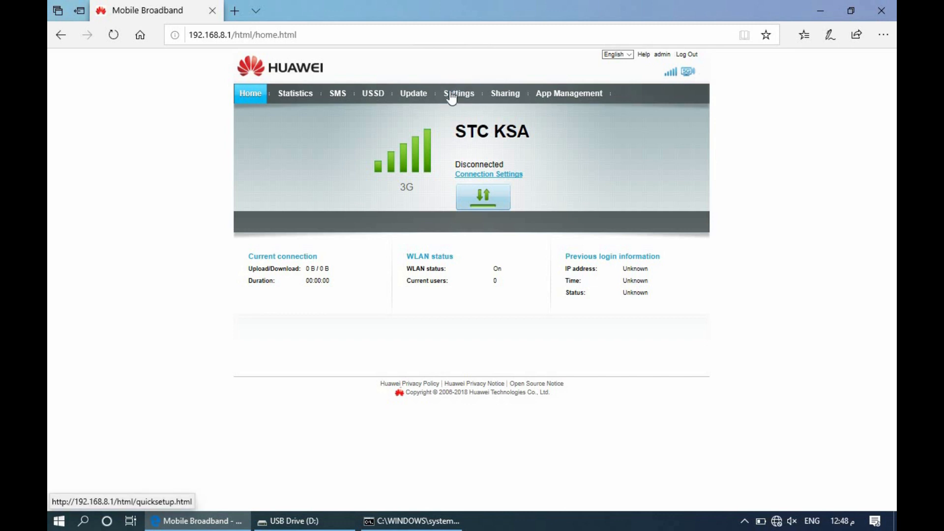
{"action": "left_click", "coordinate": [458, 93]}
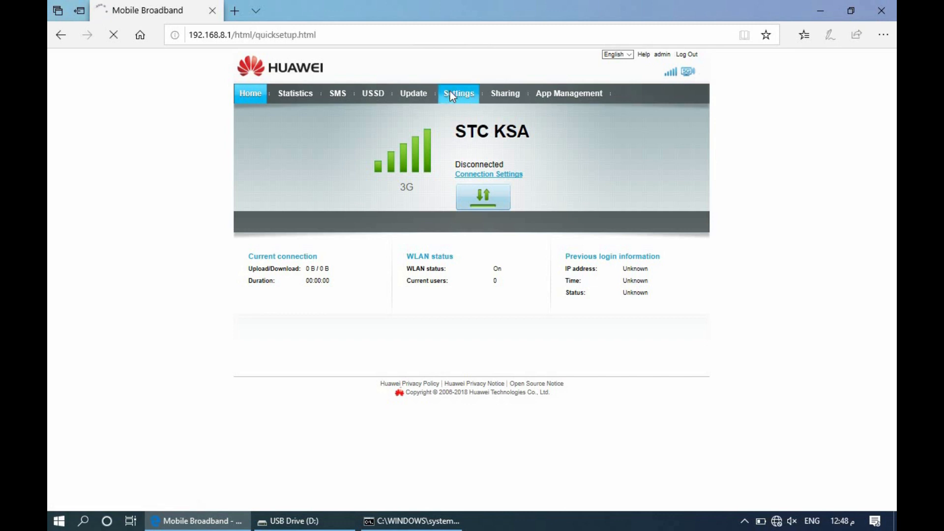
{"action": "left_click", "coordinate": [458, 93]}
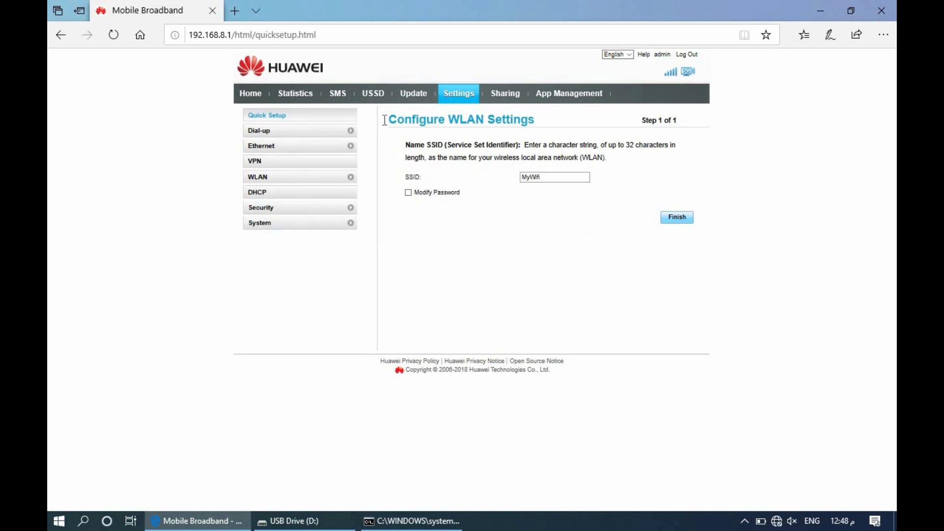
{"action": "mouse_move", "coordinate": [341, 180]}
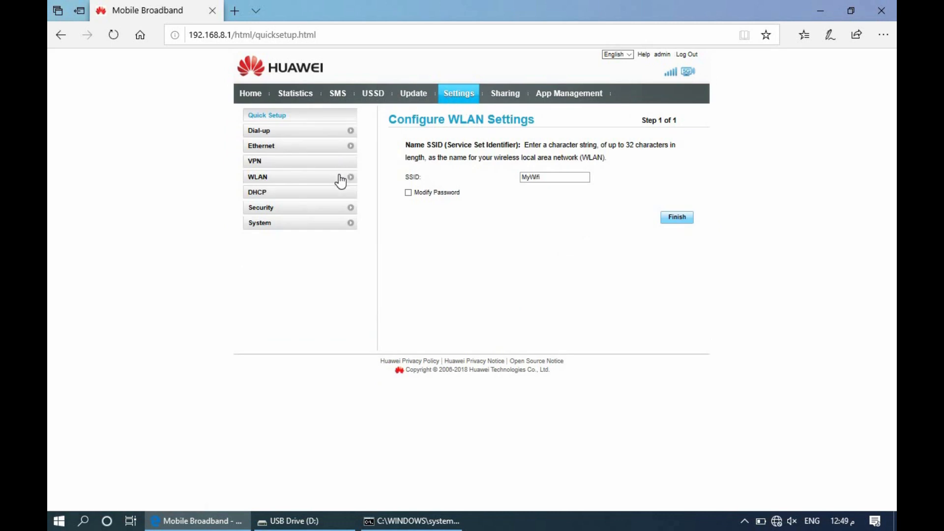
{"action": "left_click", "coordinate": [257, 176]}
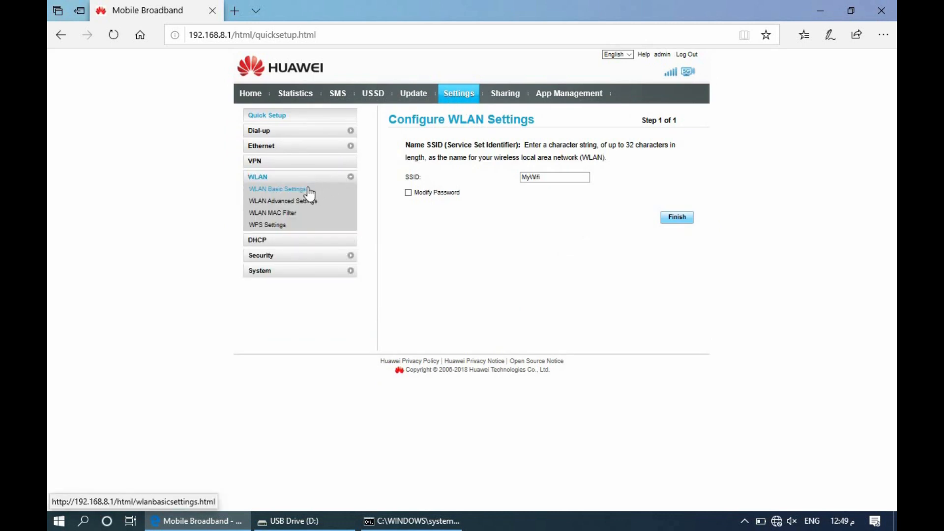
{"action": "left_click", "coordinate": [277, 189]}
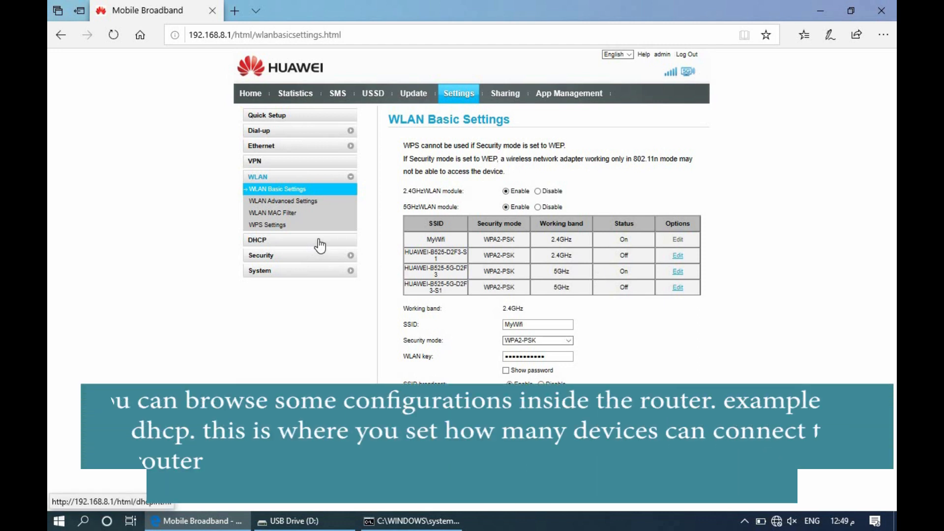
Change the DHCP IP range from 100–200 to 192.168.8.11–192.168.8.20 and apply it.
{"action": "left_click", "coordinate": [257, 240]}
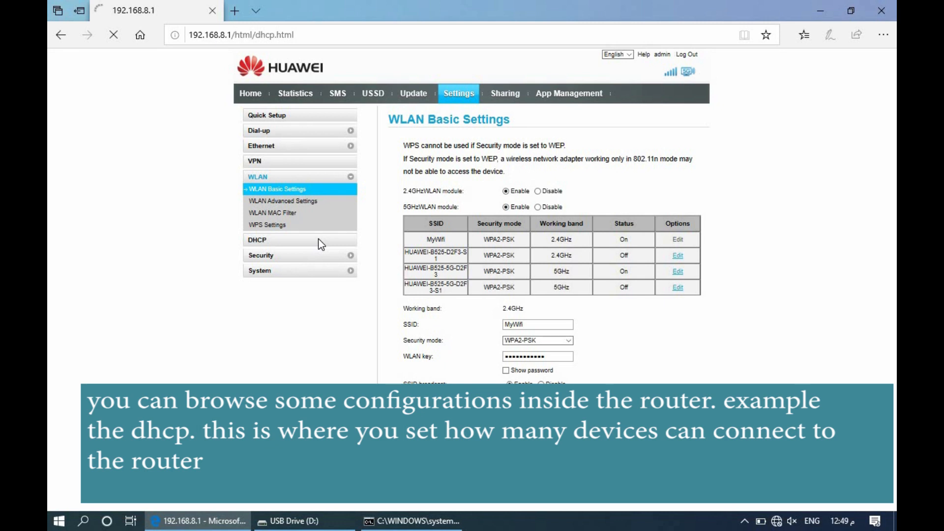
{"action": "left_click", "coordinate": [257, 239]}
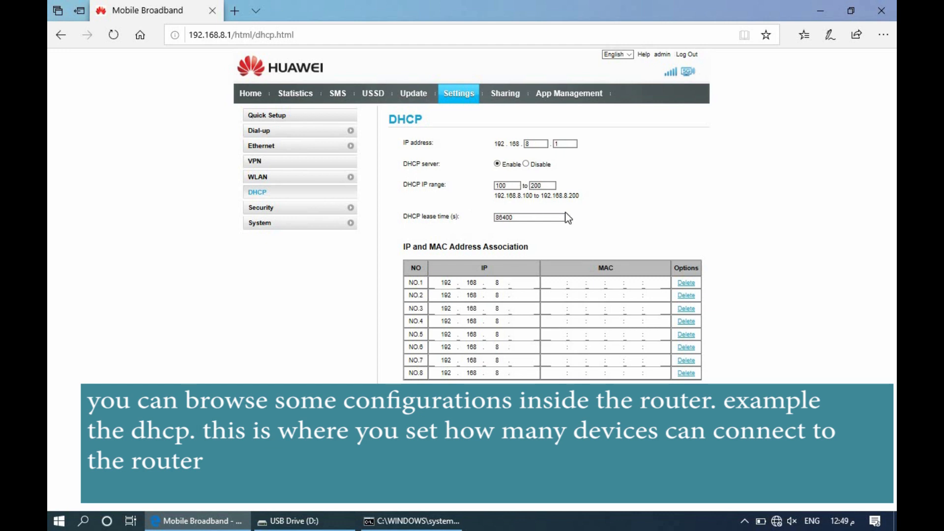
{"action": "left_click", "coordinate": [507, 185]}
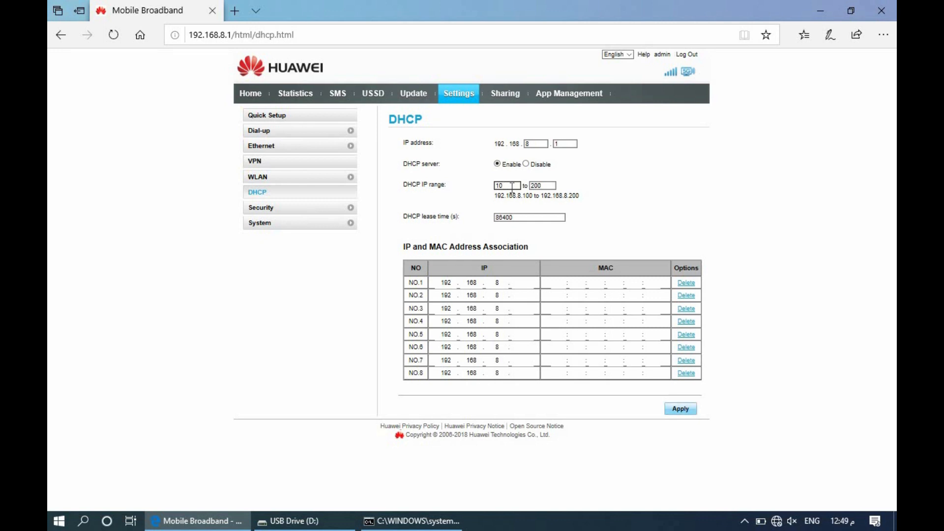
{"action": "mouse_move", "coordinate": [572, 191]}
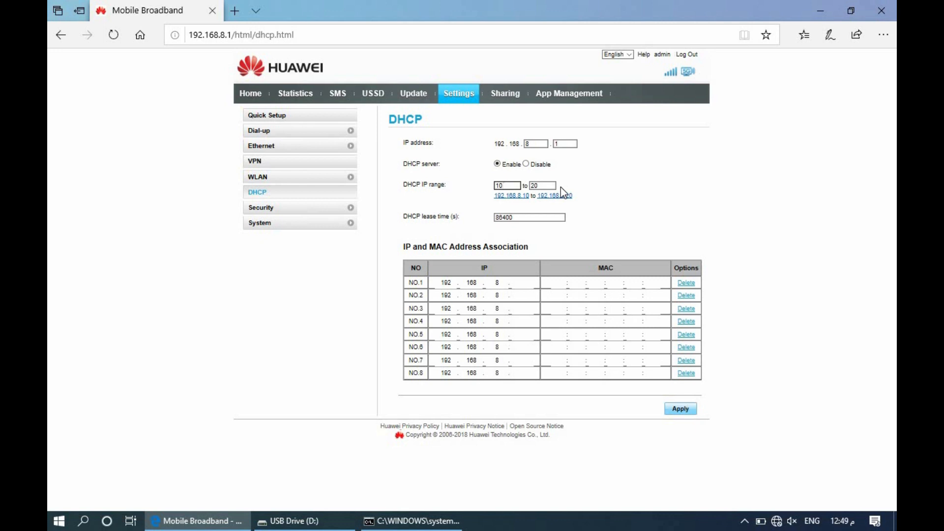
{"action": "type", "text": "11"}
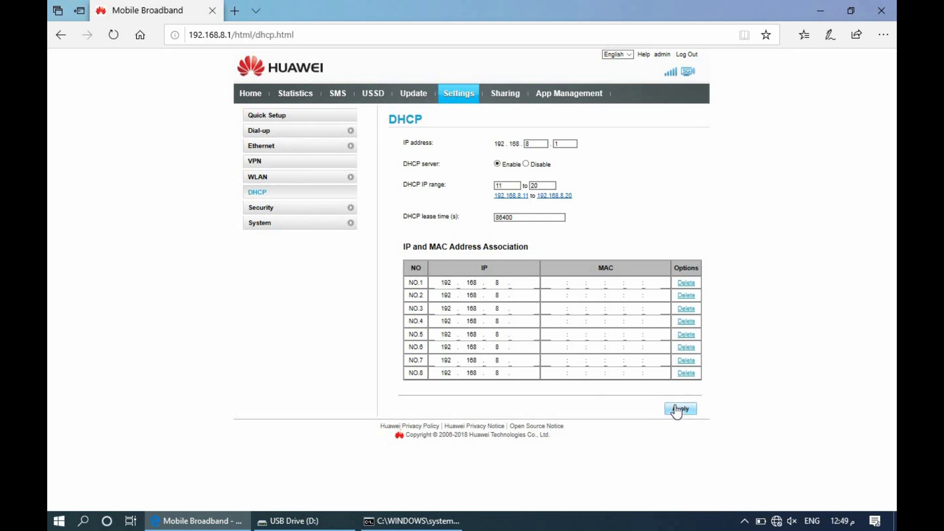
{"action": "left_click", "coordinate": [680, 409]}
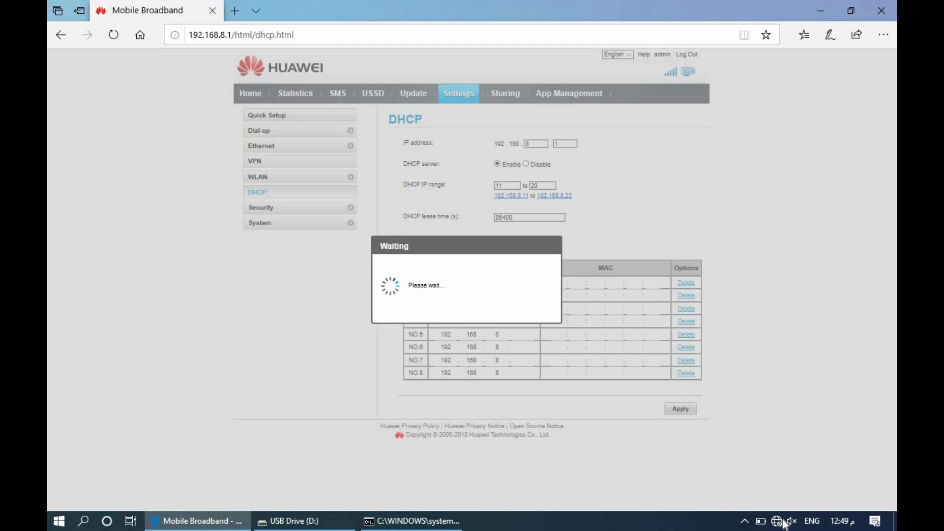
{"action": "mouse_move", "coordinate": [782, 522]}
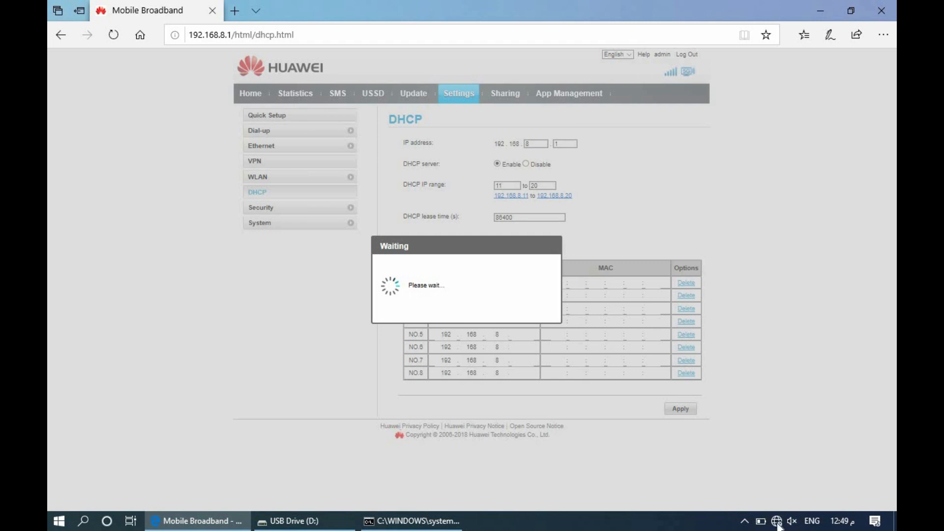
{"action": "mouse_move", "coordinate": [783, 519]}
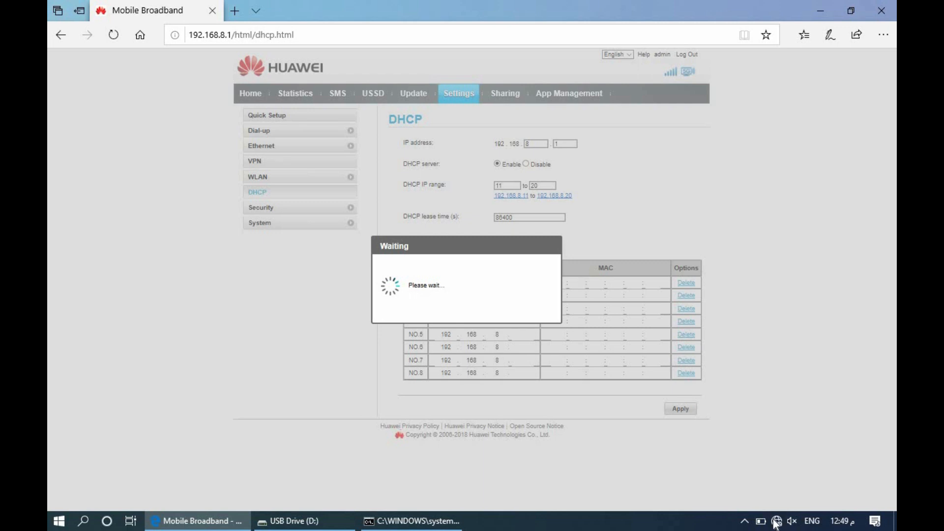
Connect the PC to the MyWifi network from the taskbar flyout, entering its security key.
{"action": "left_click", "coordinate": [776, 521]}
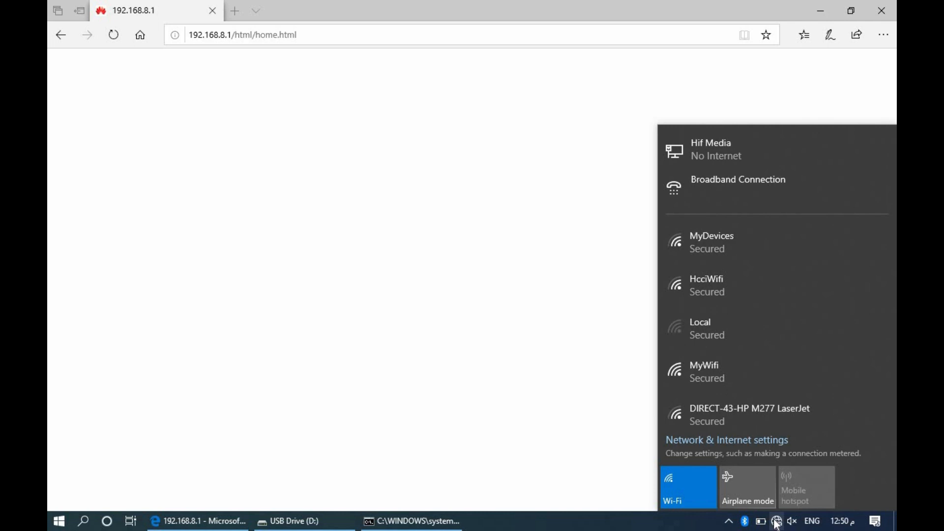
{"action": "mouse_move", "coordinate": [738, 378]}
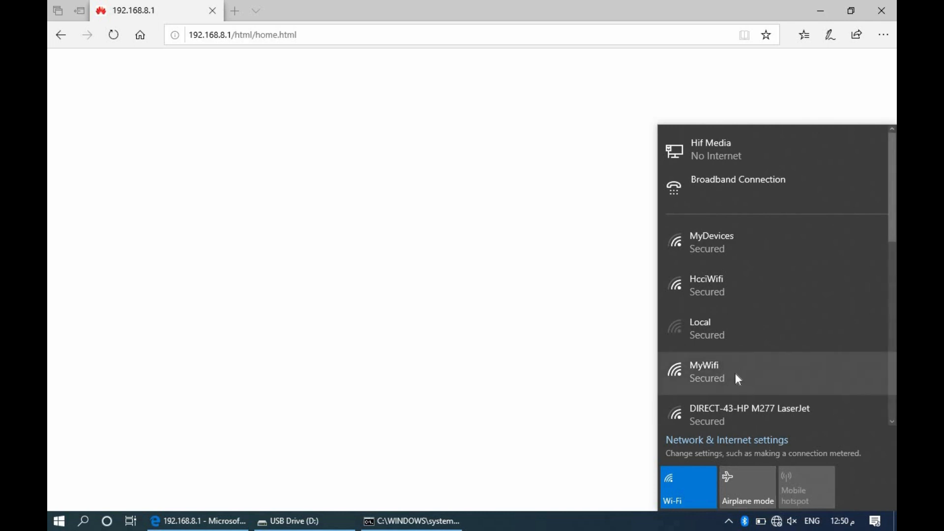
{"action": "mouse_move", "coordinate": [735, 377]}
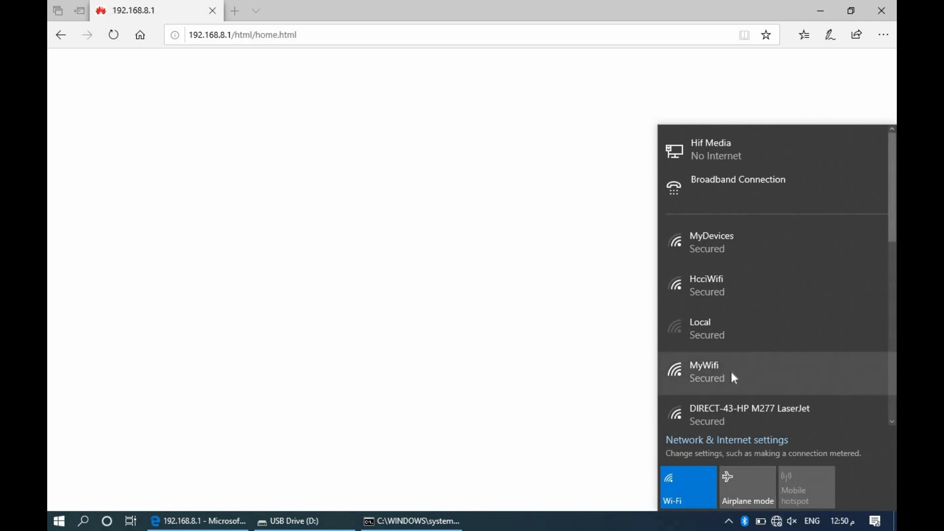
{"action": "left_click", "coordinate": [723, 371]}
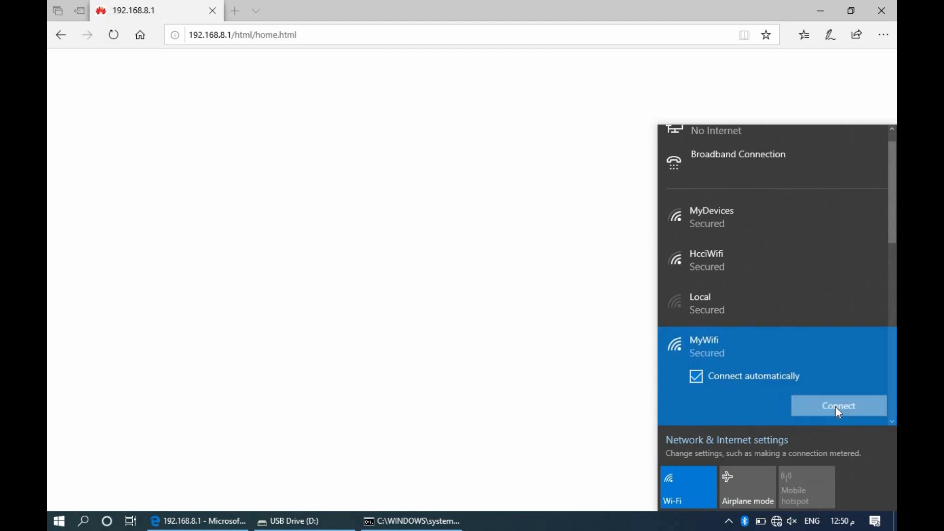
{"action": "left_click", "coordinate": [838, 405]}
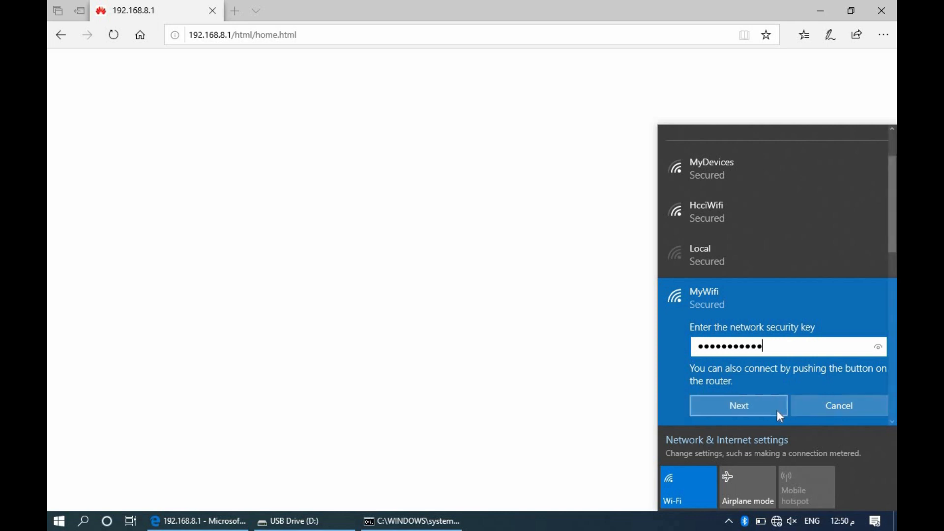
{"action": "left_click", "coordinate": [738, 405]}
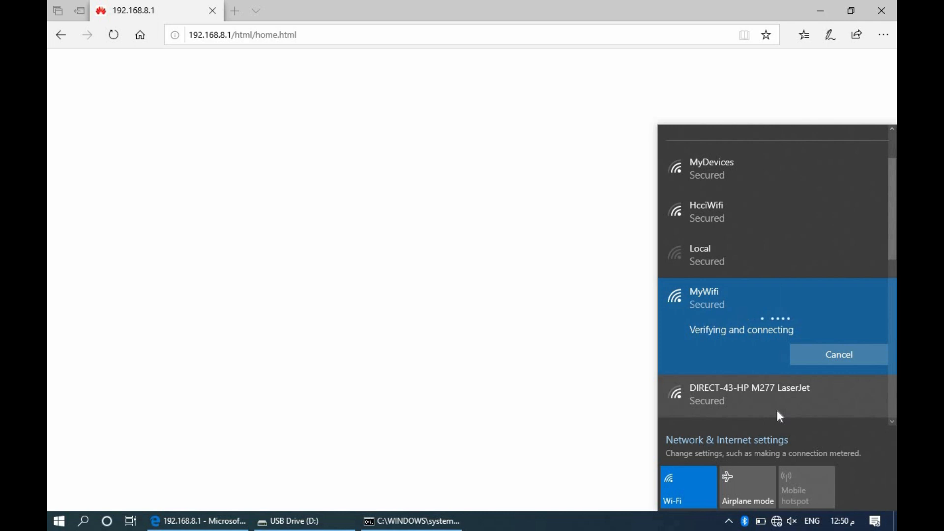